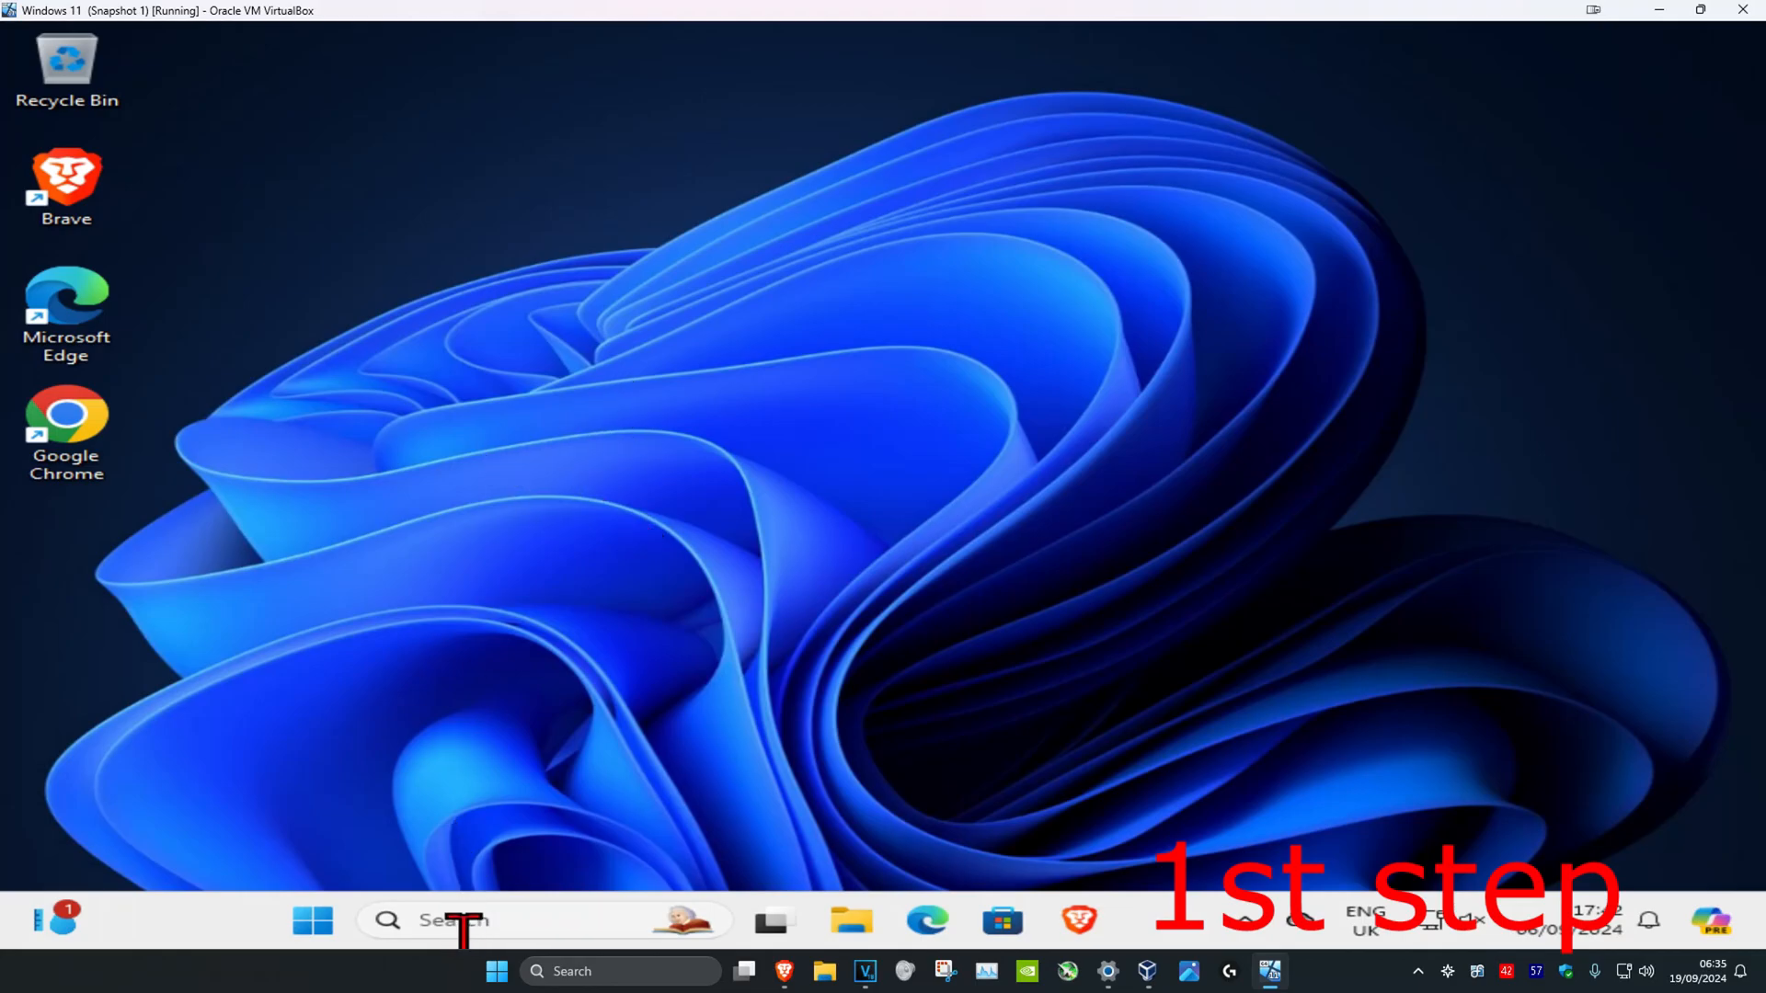
# Step: Launch Windows Memory Diagnostic from taskbar Search
pyautogui.write('windows memory Diagnostic')
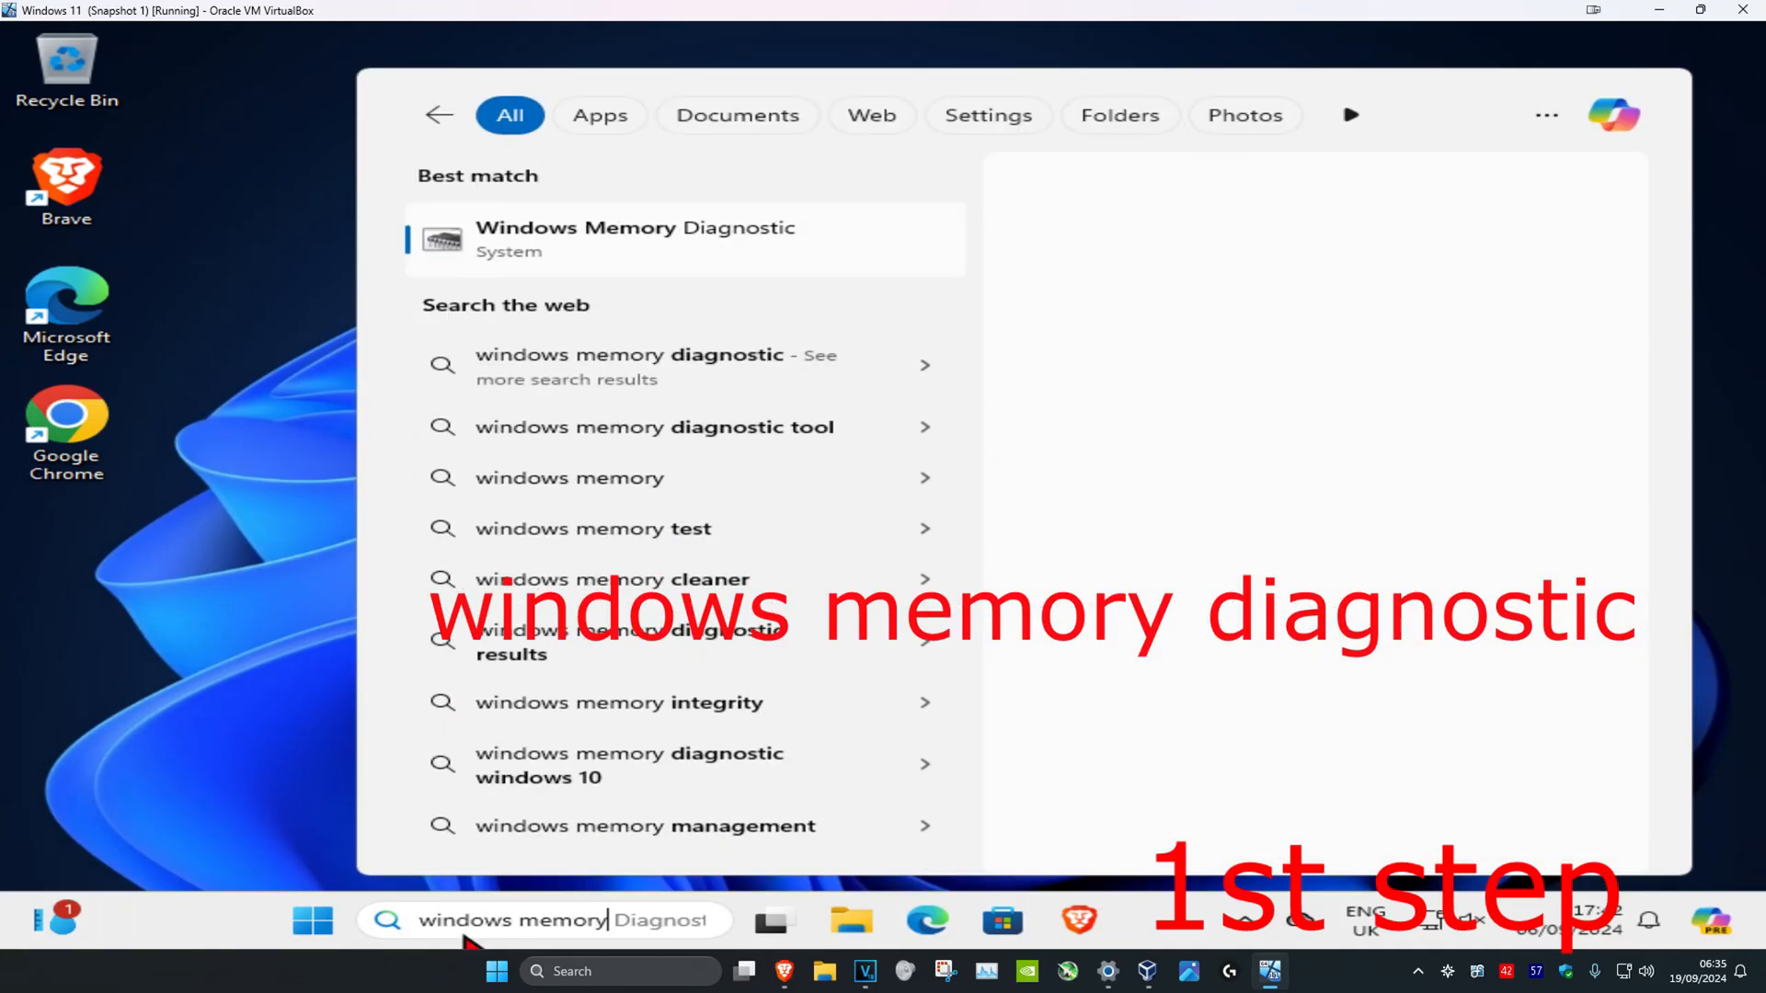
pyautogui.click(634, 238)
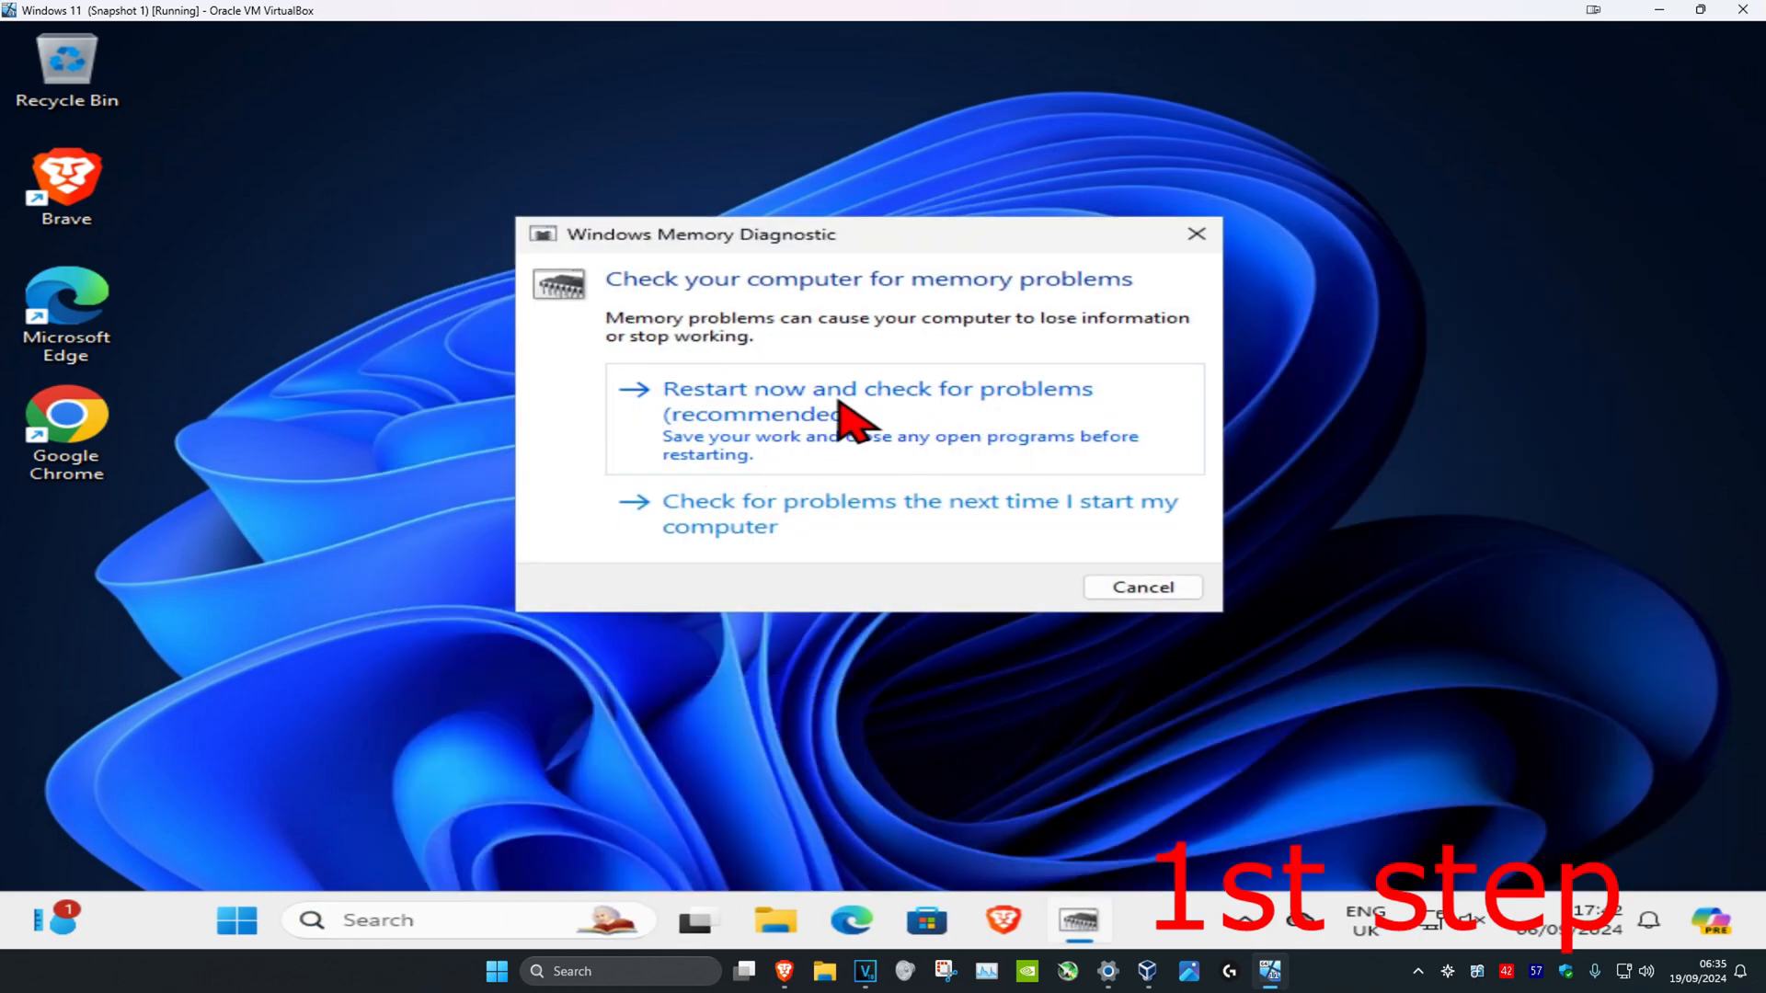
# Step: Restart now to check memory, then search 'cmd' for an administrator Command Prompt
pyautogui.click(877, 401)
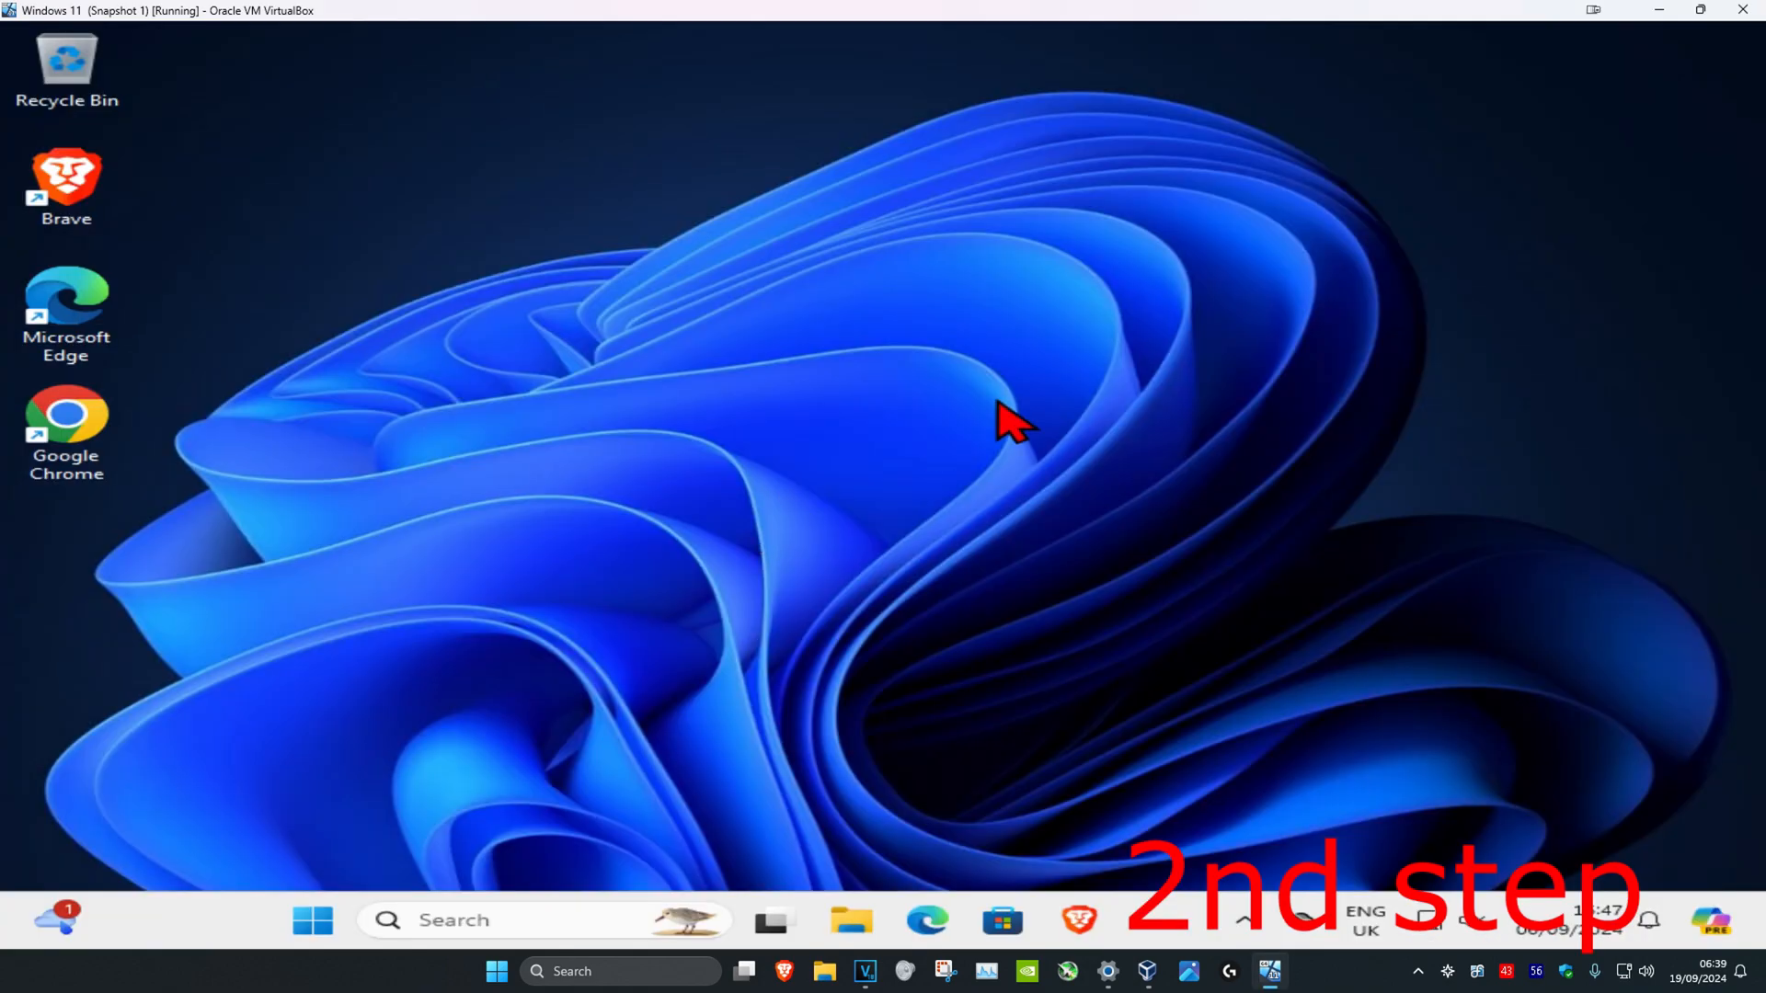
pyautogui.write('cmd')
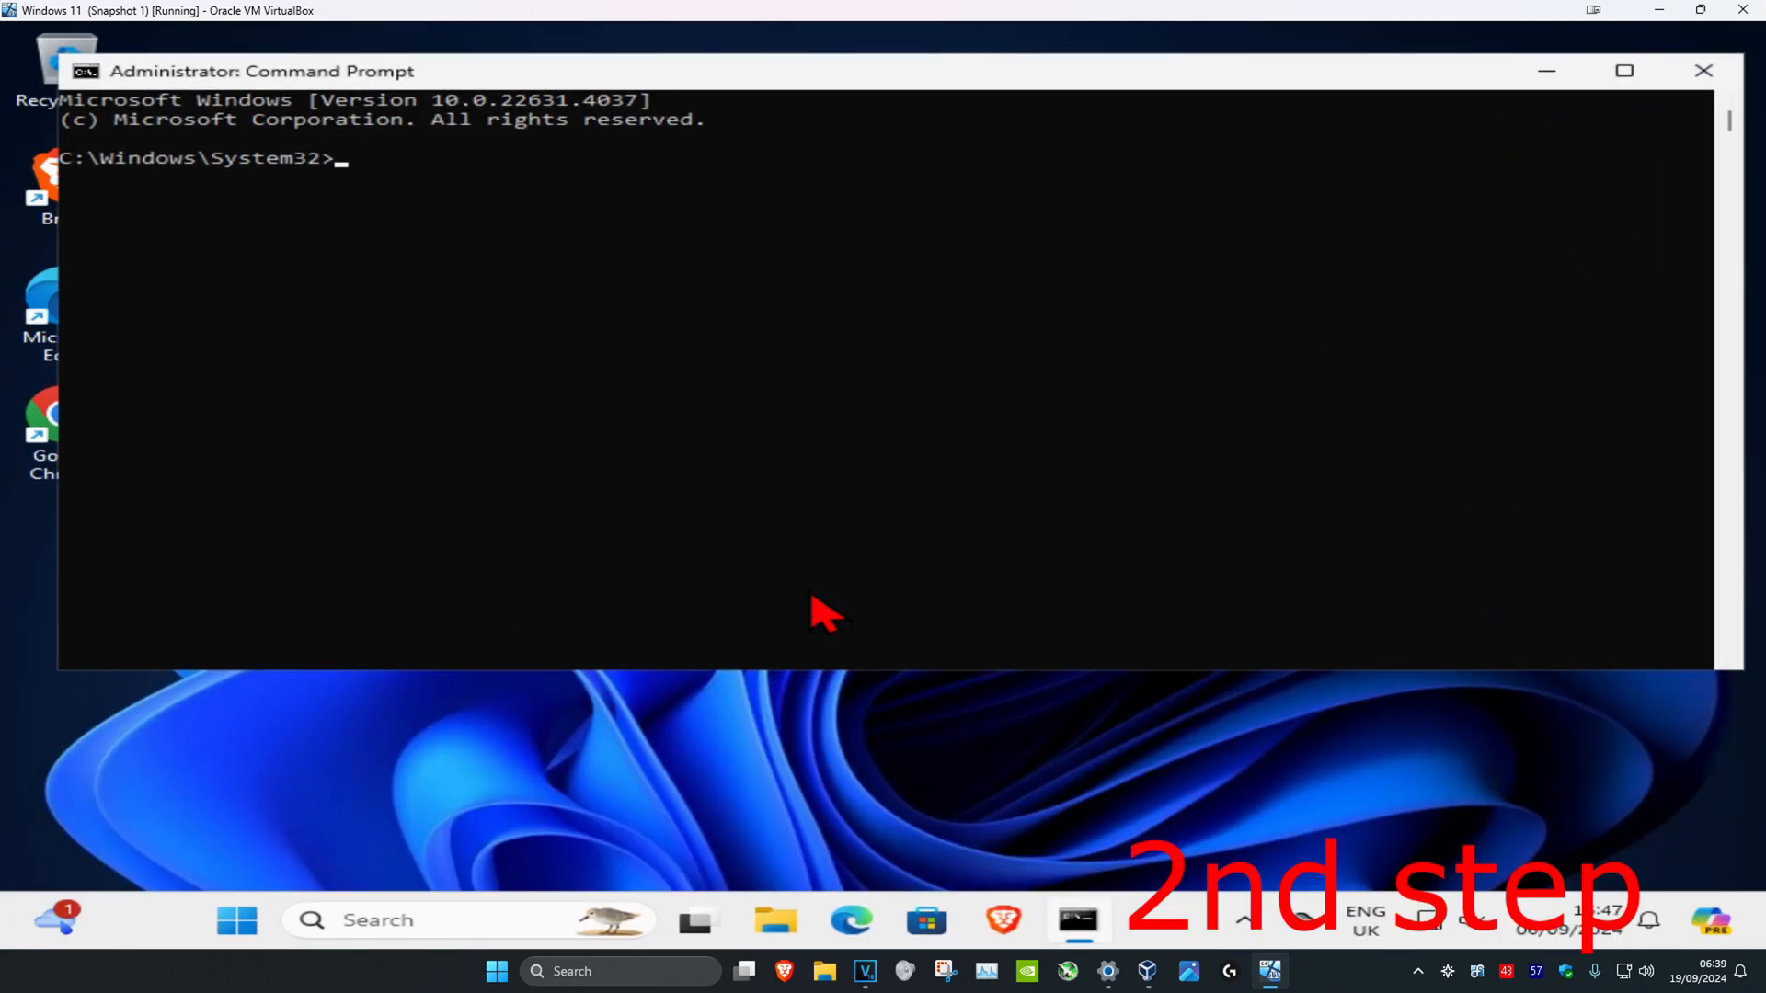
# Step: Run chkdsk /f /r and schedule the volume check for the next restart
pyautogui.write('chkdsk')
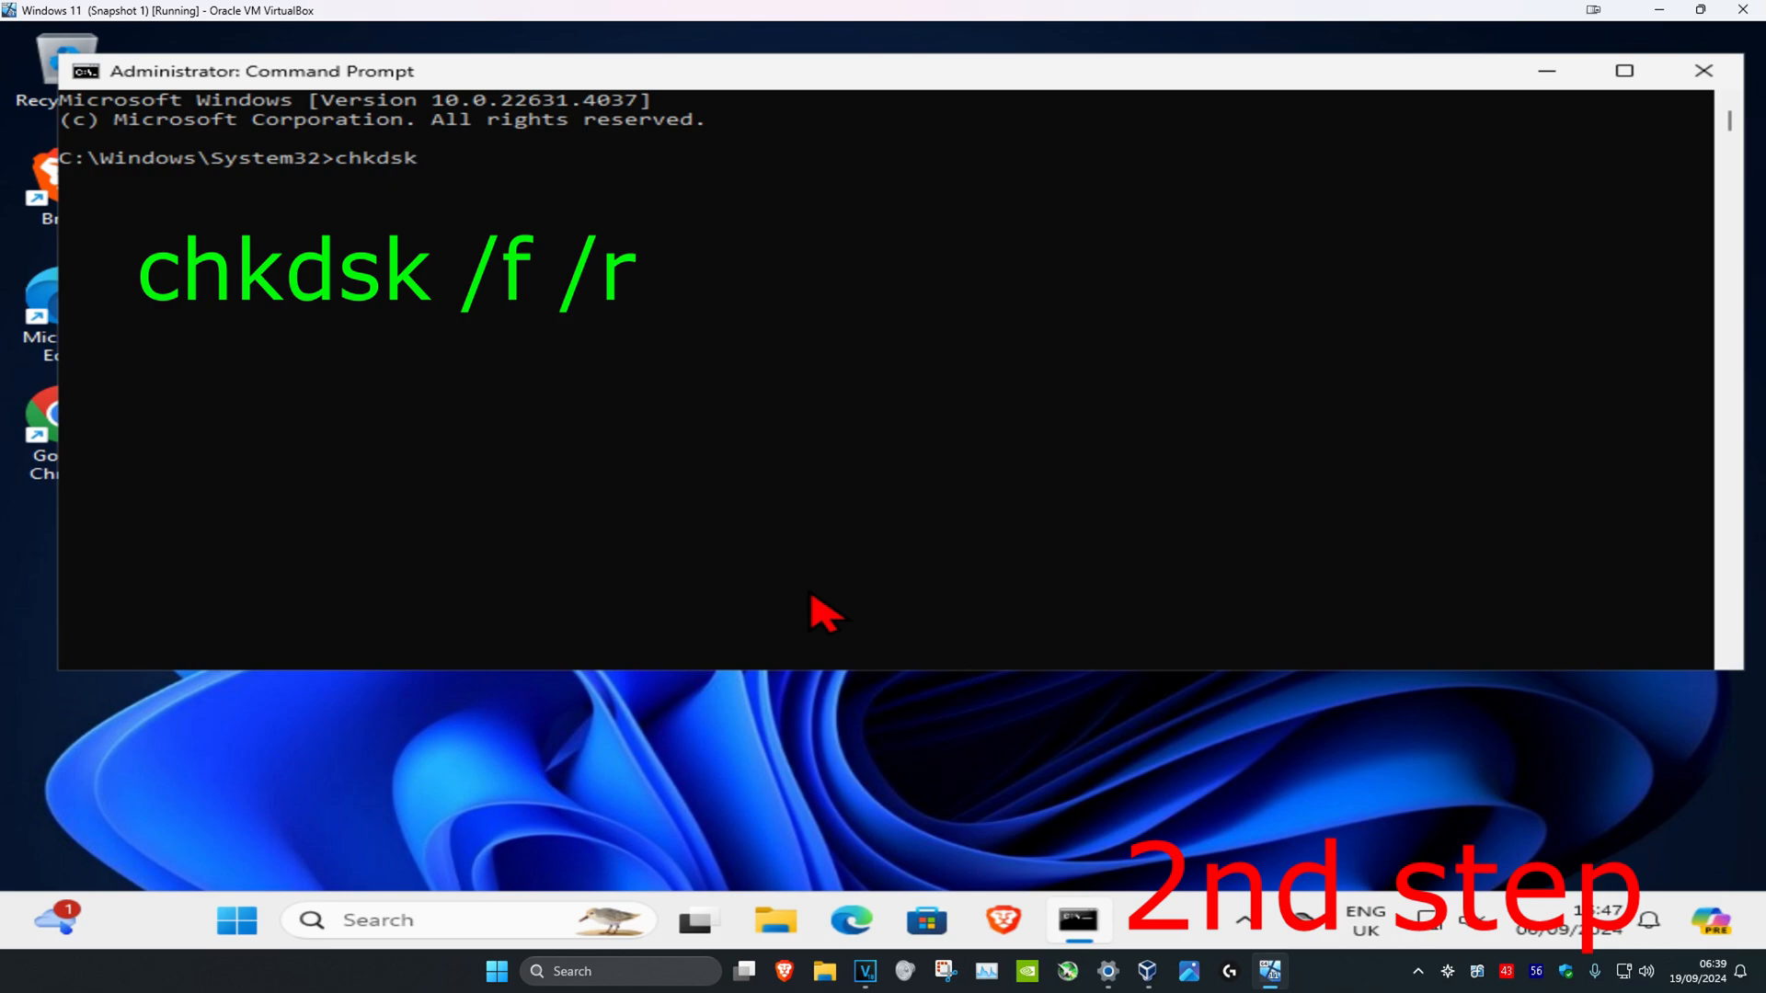
pyautogui.write('/f /r')
pyautogui.write('Y')
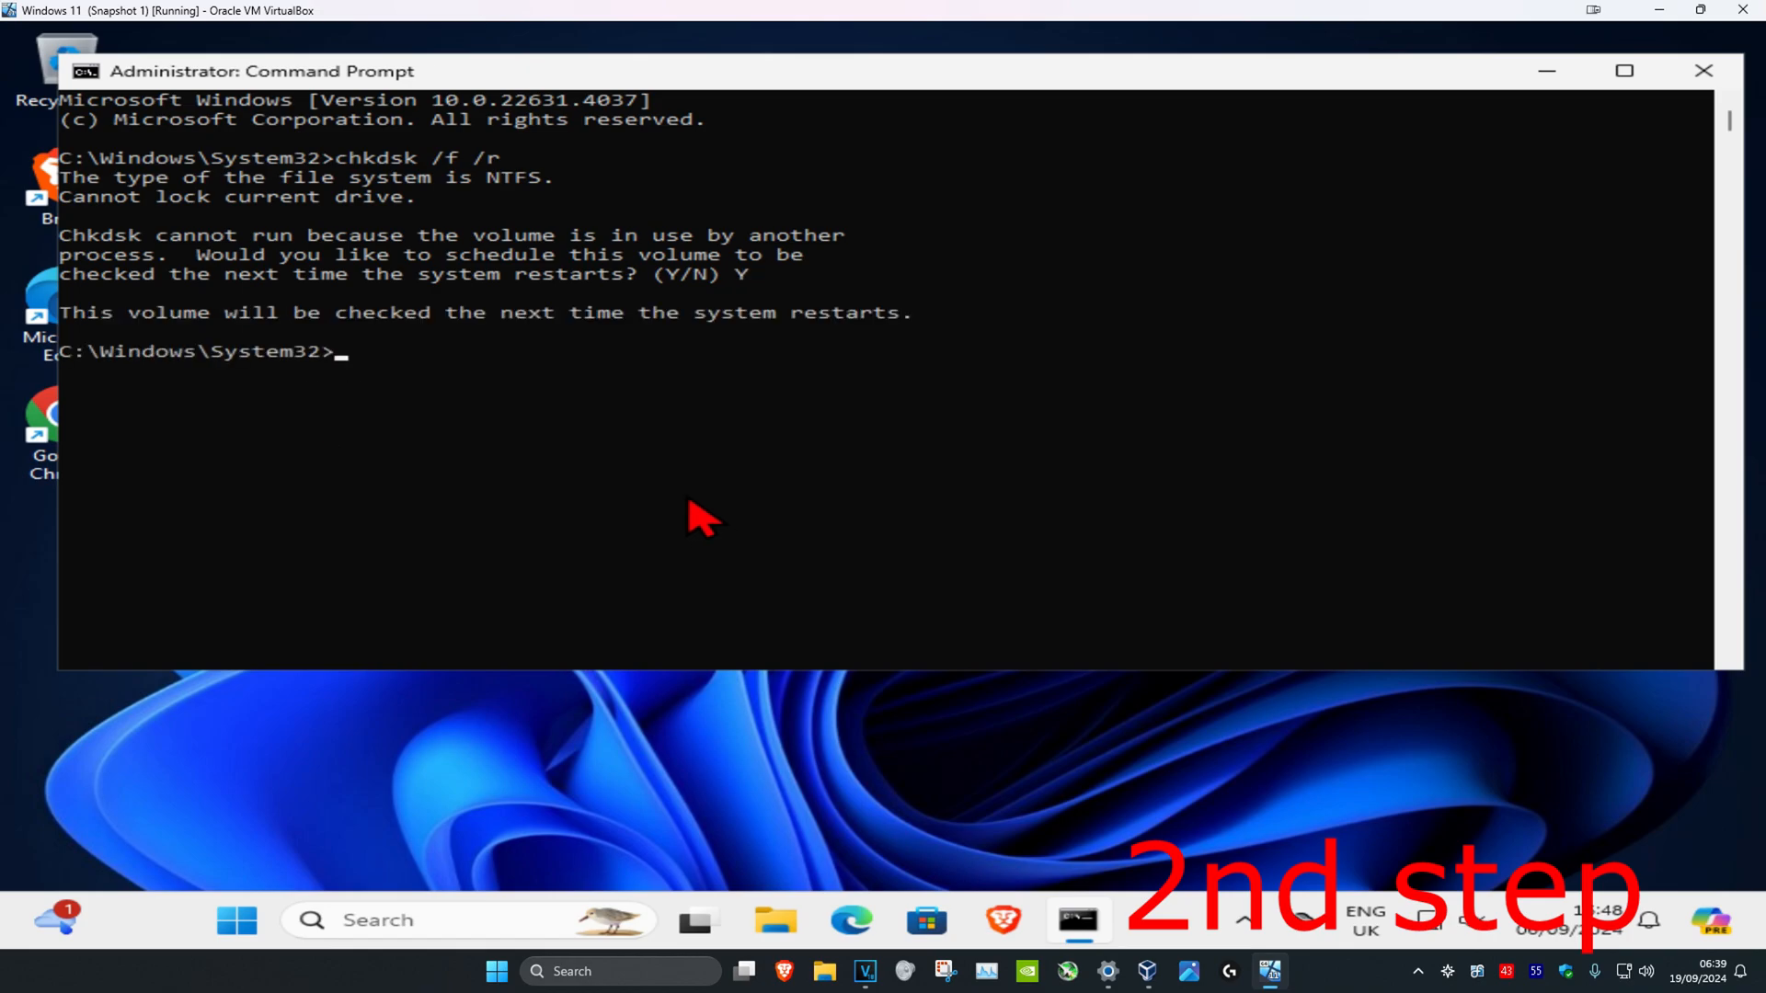
pyautogui.write('s')
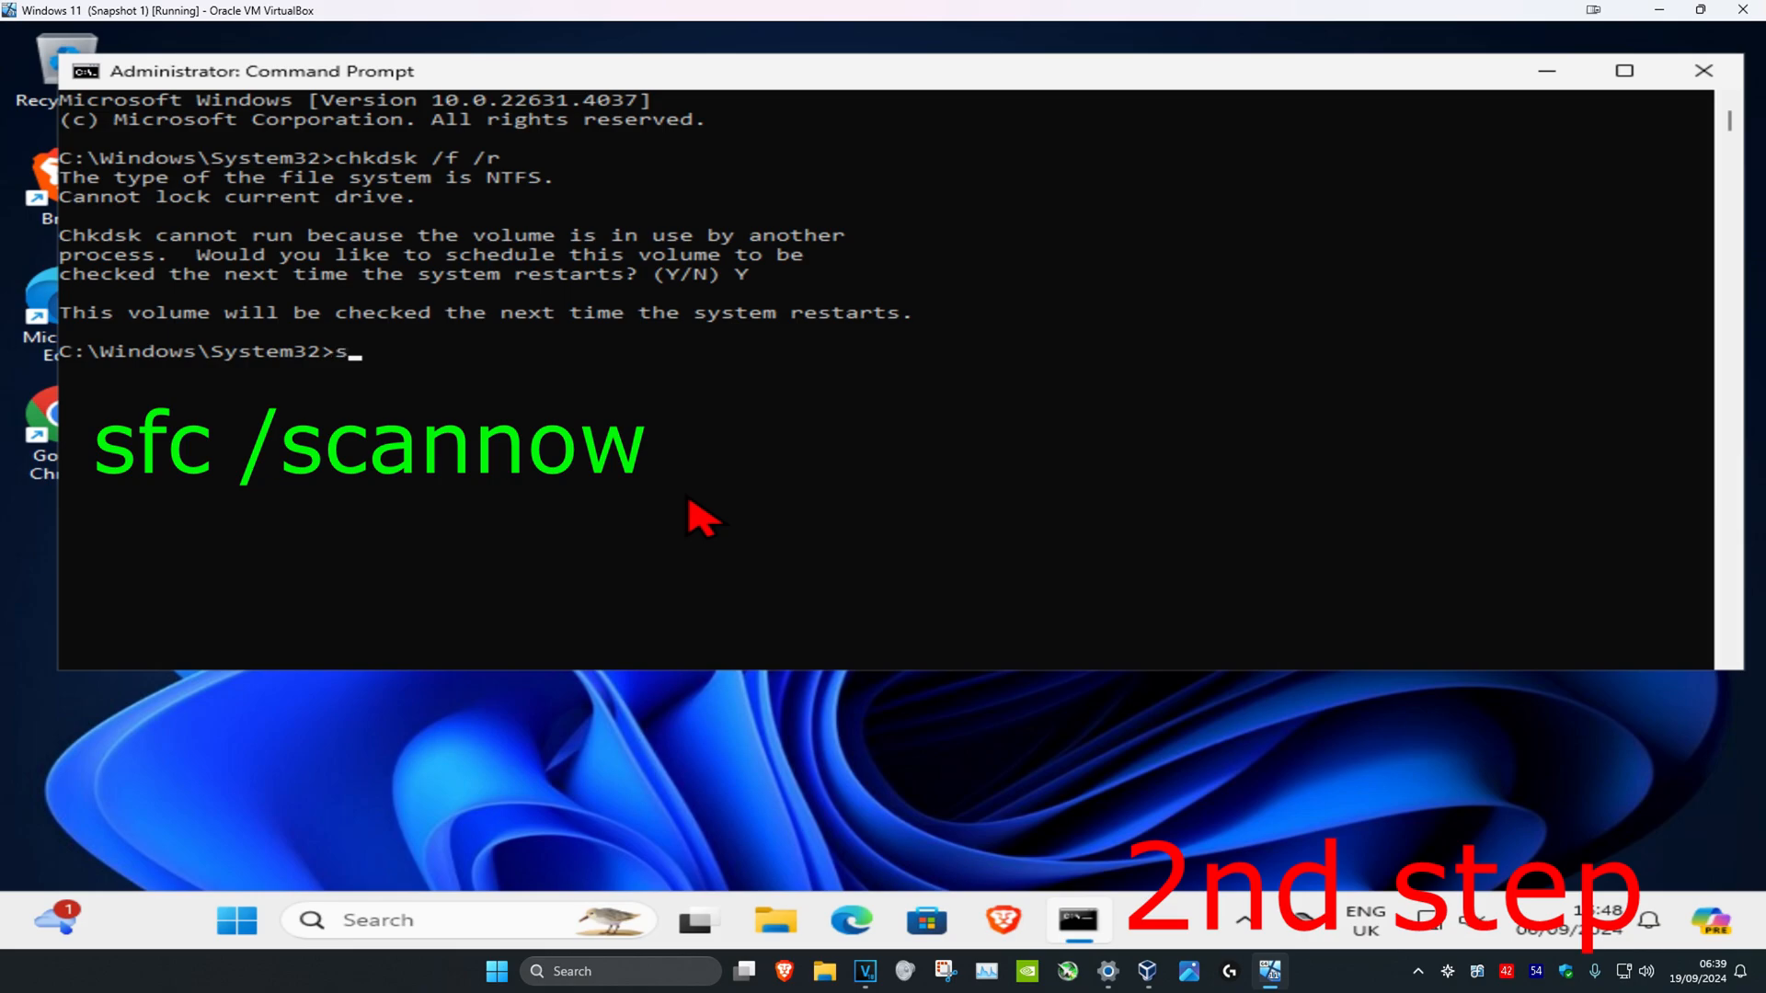
# Step: Run sfc /scannow to verify and repair corrupt system files
pyautogui.write('fc /sc')
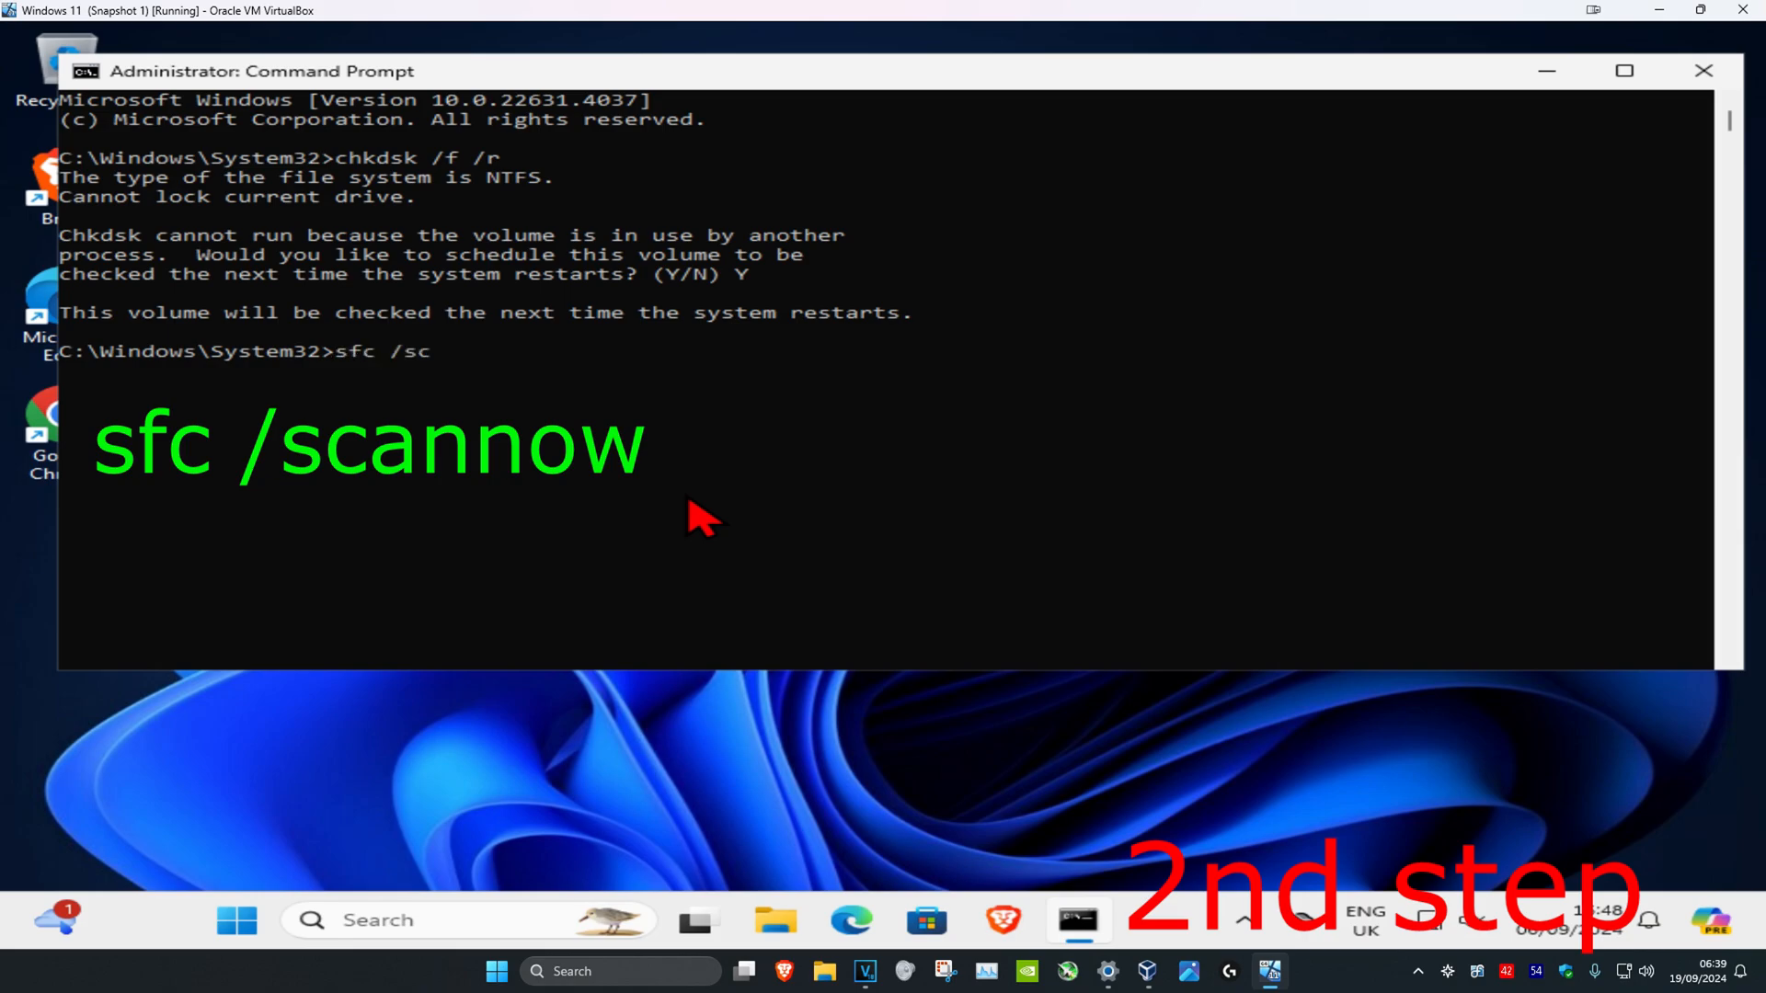
pyautogui.write('nnow')
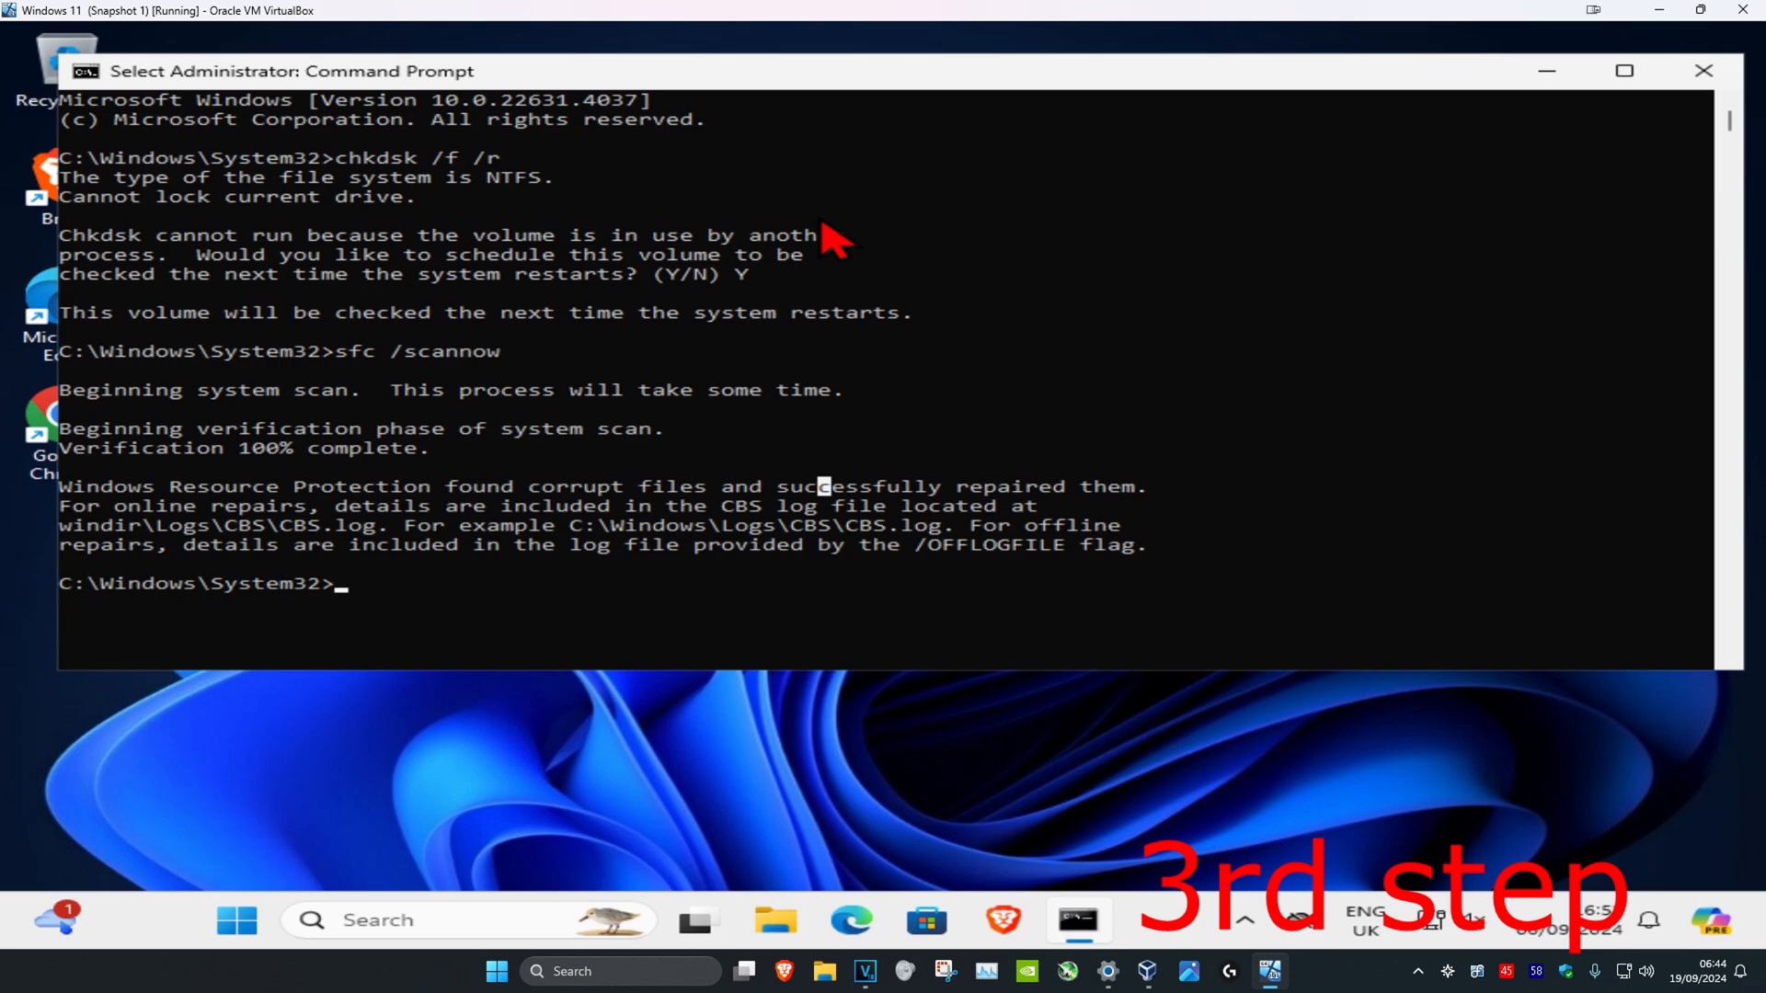
# Step: Restart the computer from the Start menu Power options
pyautogui.click(235, 920)
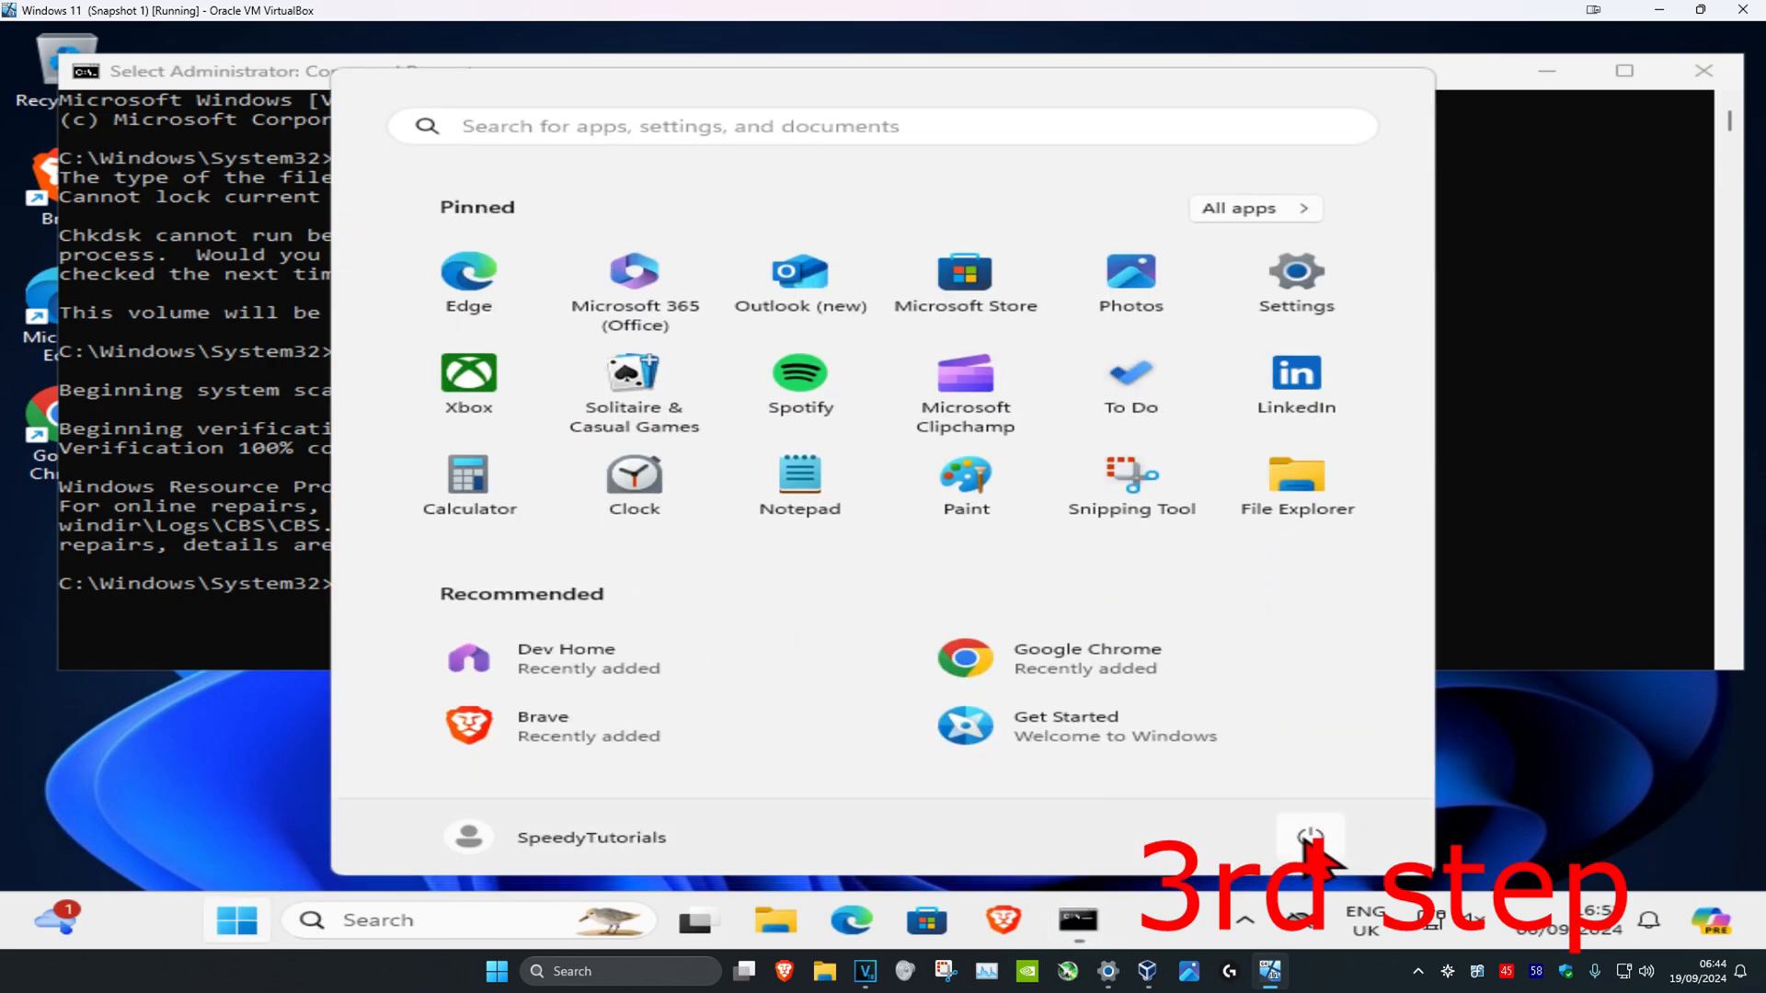
pyautogui.click(1308, 837)
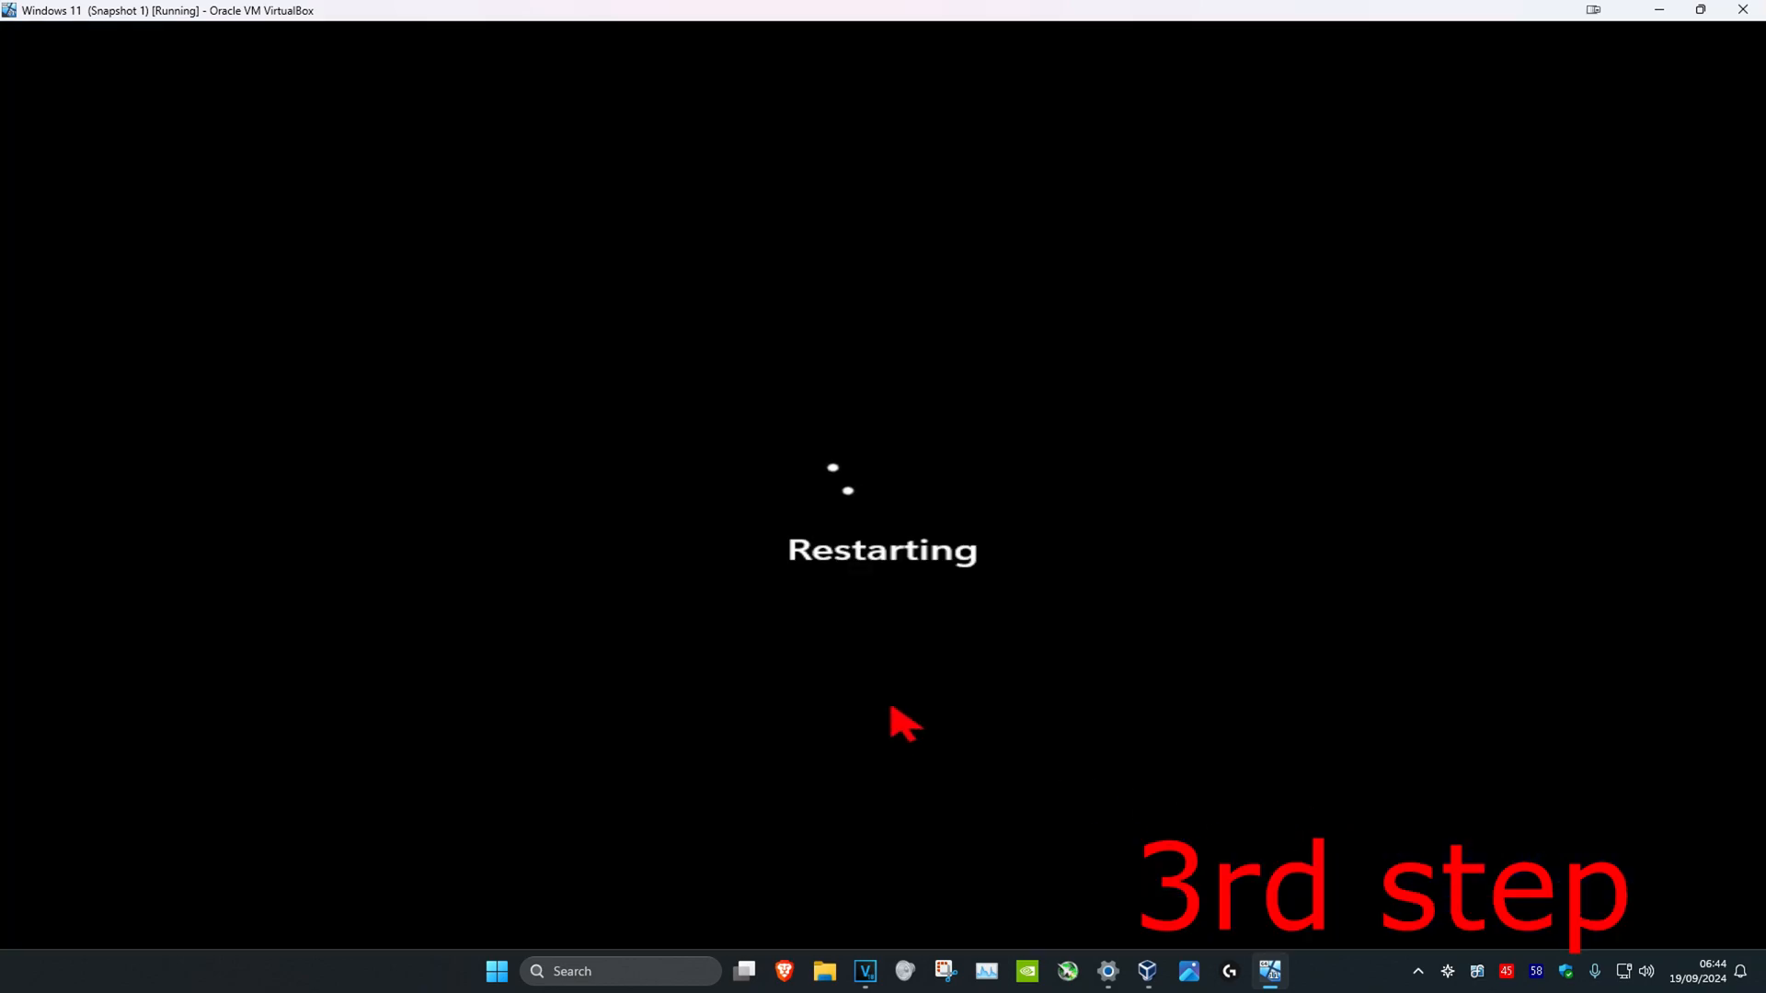